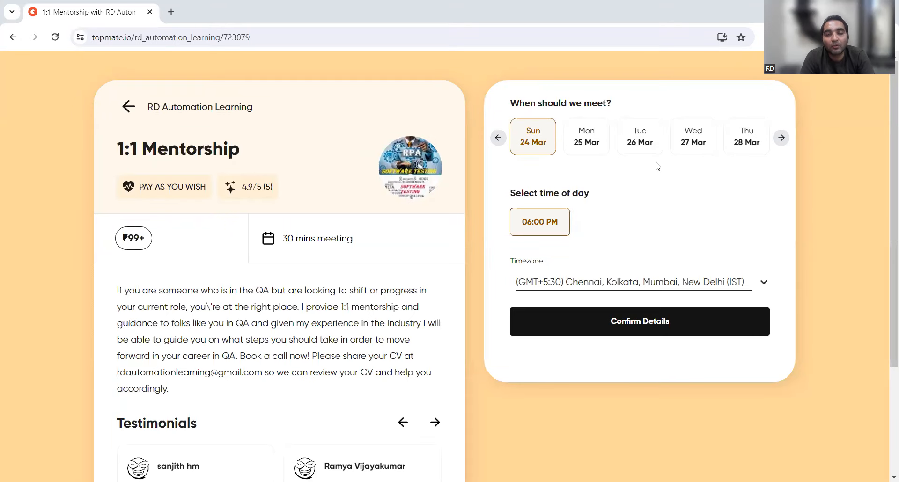
mouse_move(312, 126)
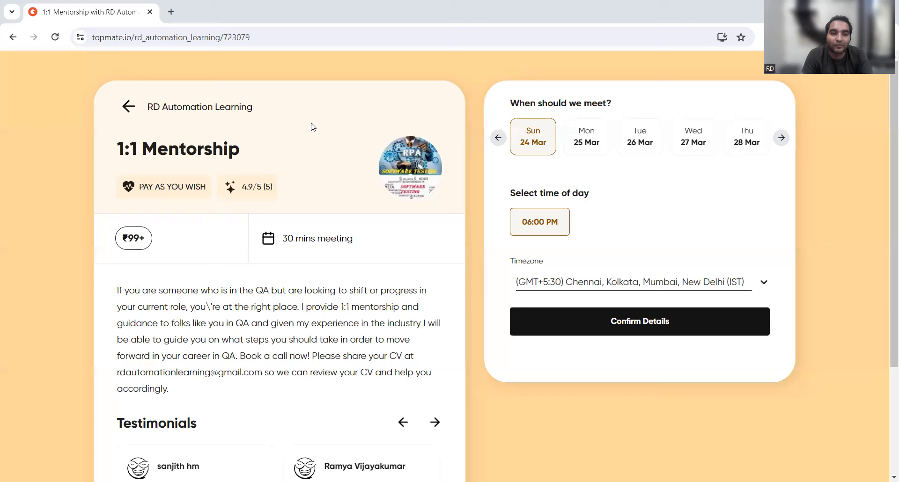
mouse_move(582, 56)
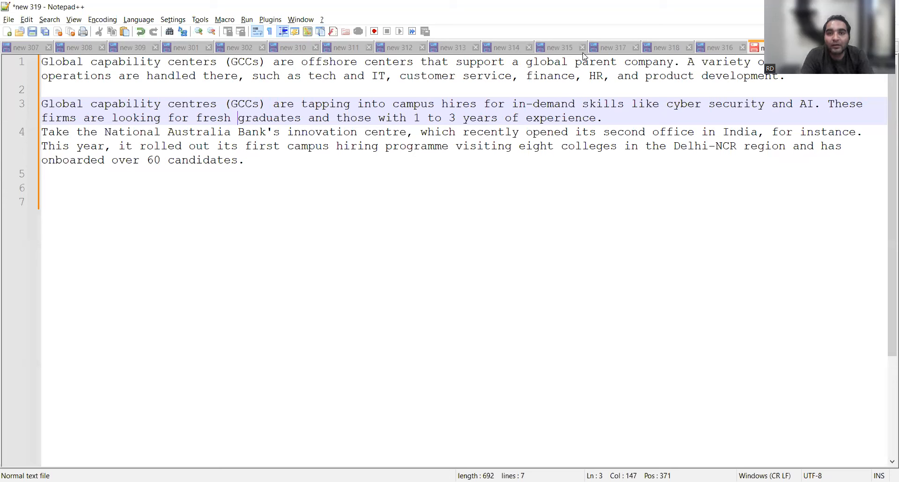
mouse_move(656, 83)
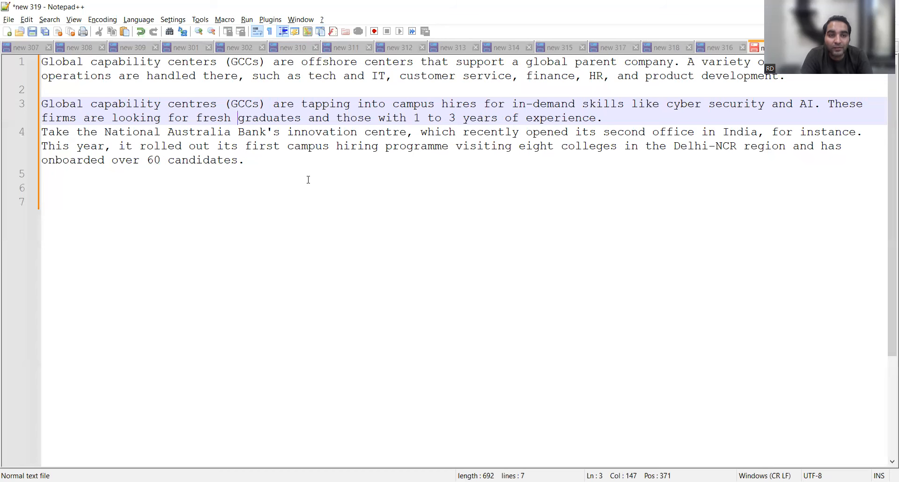
- Scroll the OceanFrogs India GCC company table down to its pagination and explanation, then back to the title
left_click(105, 132)
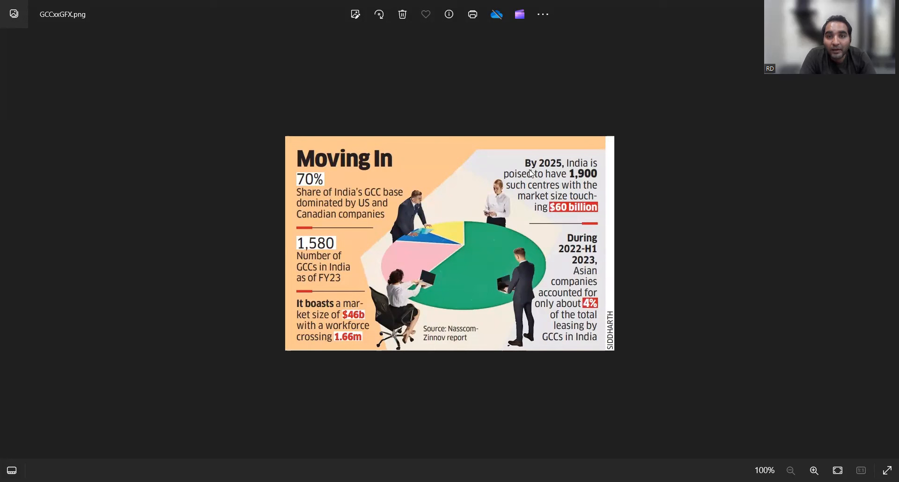
mouse_move(545, 187)
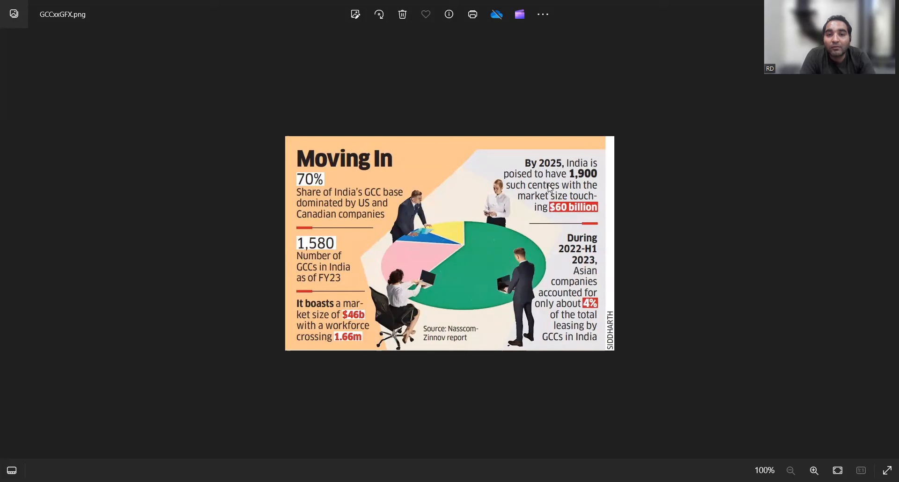
mouse_move(563, 196)
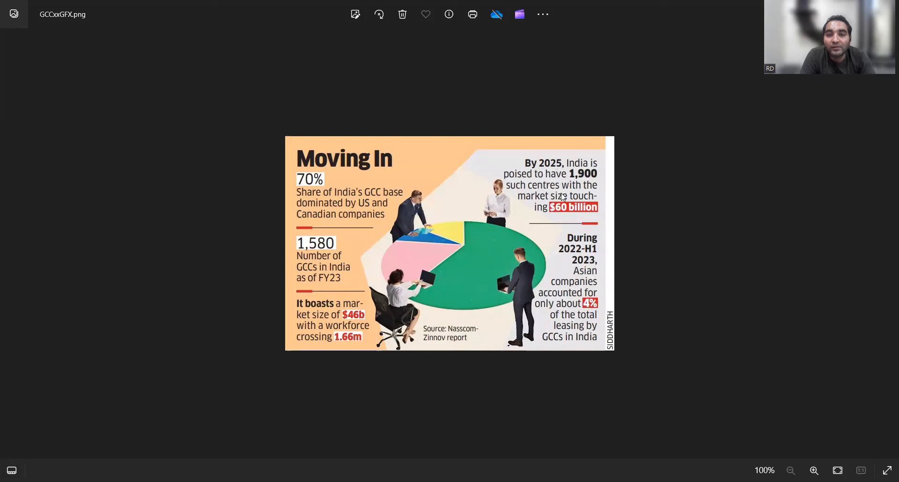
mouse_move(558, 220)
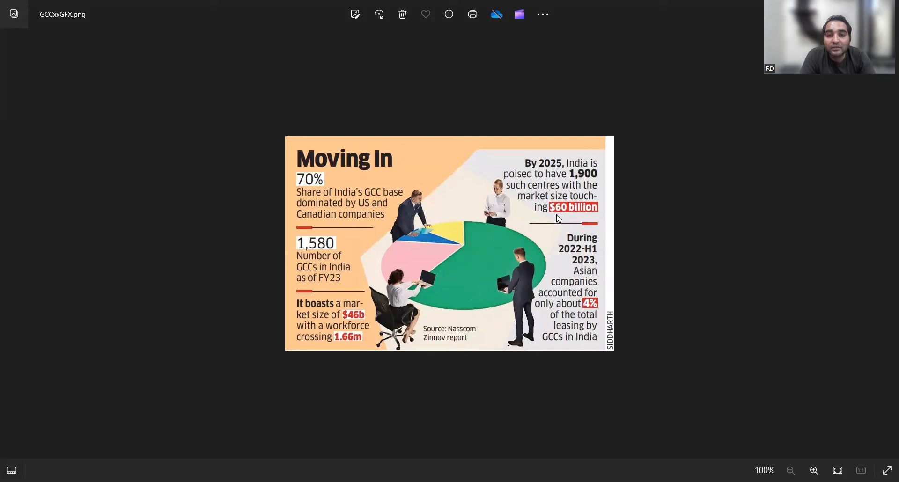
mouse_move(437, 246)
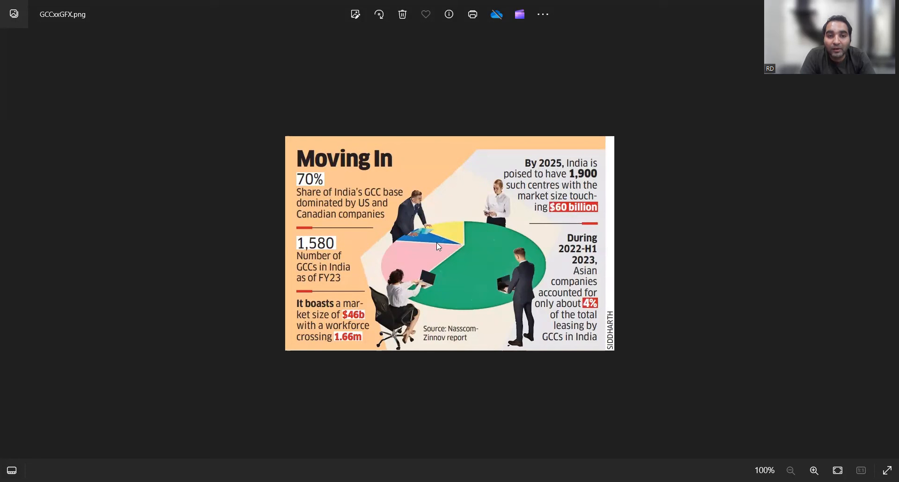
mouse_move(394, 240)
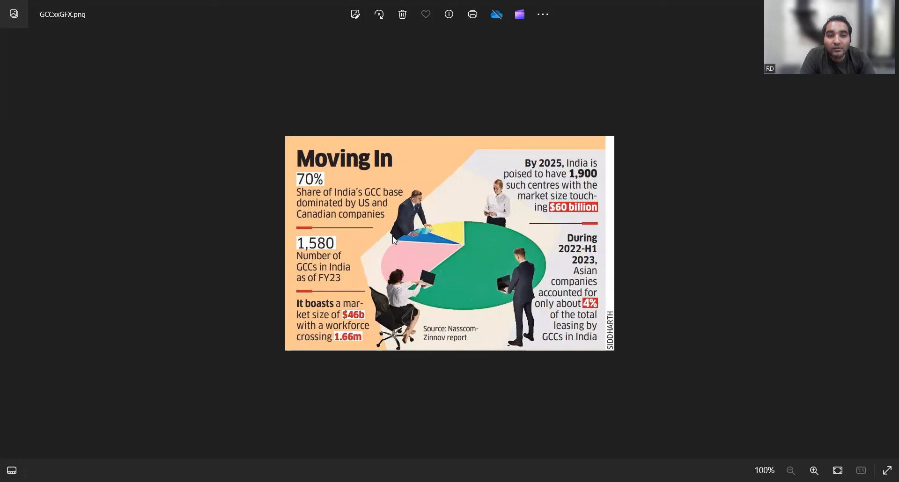
mouse_move(402, 242)
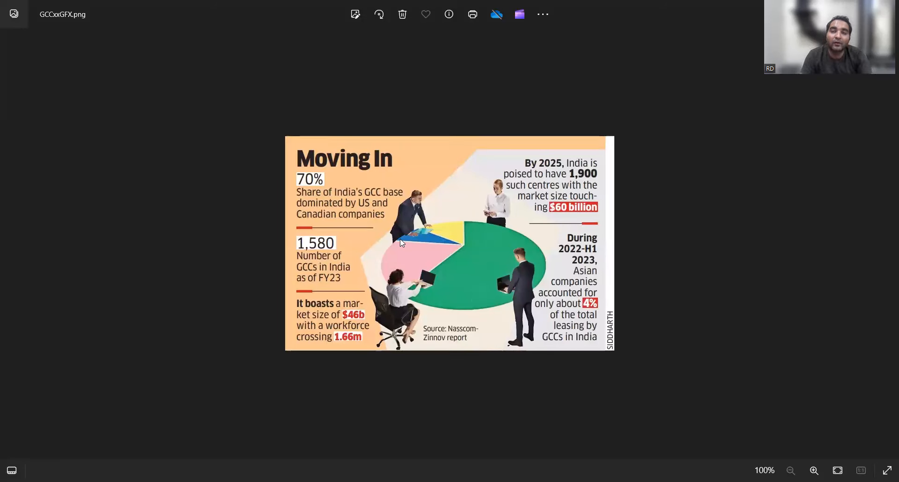
mouse_move(465, 115)
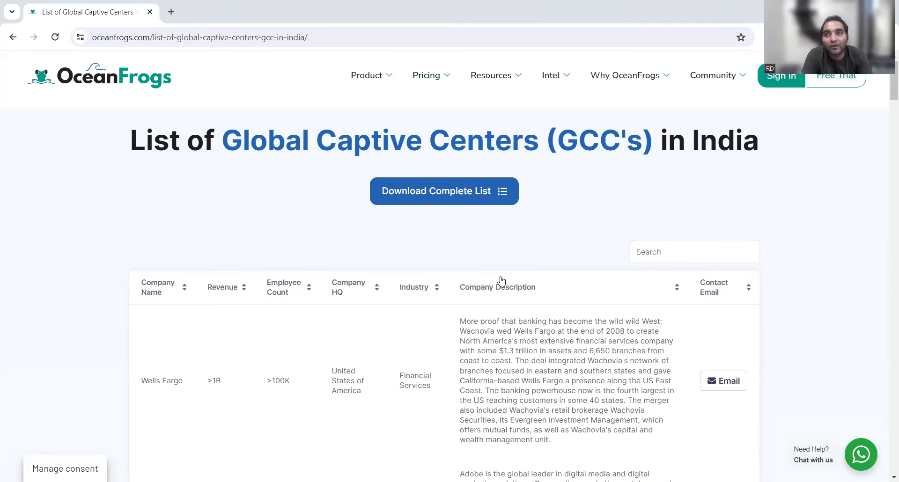
scroll("down", 3)
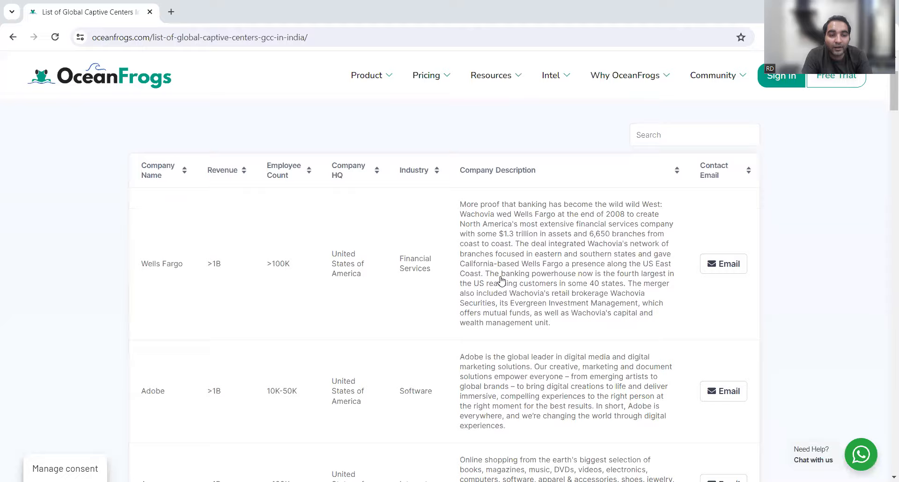
scroll("down", 3)
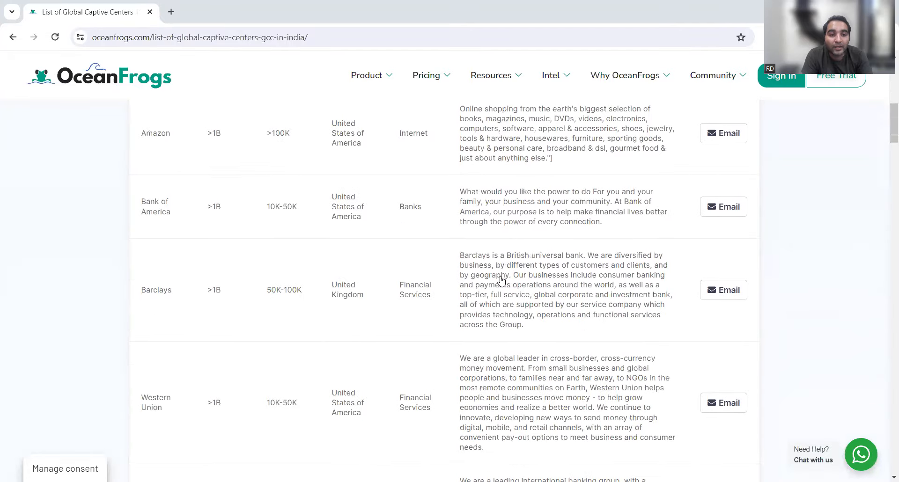
scroll("down", 3)
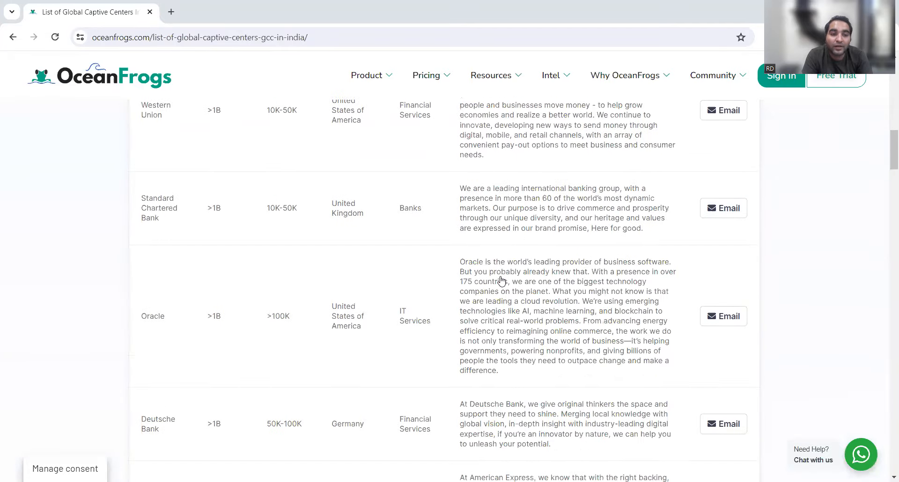
scroll("down", 3)
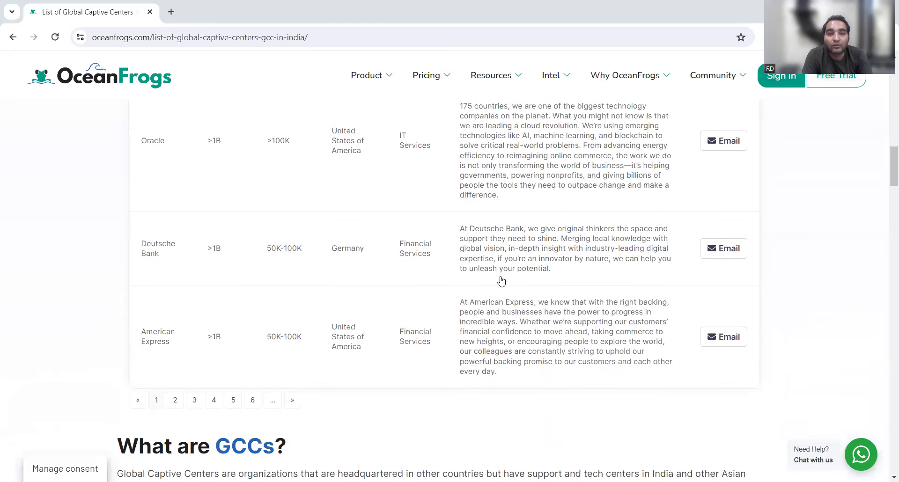
scroll("down", 3)
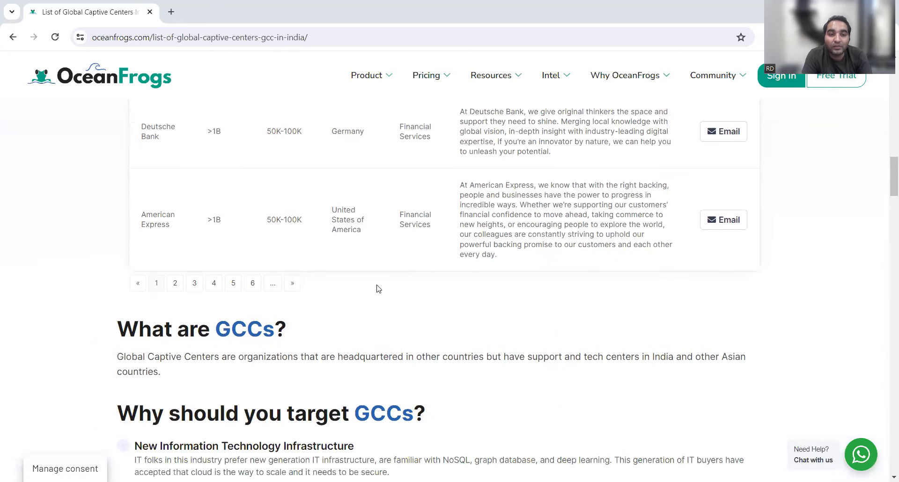
mouse_move(388, 300)
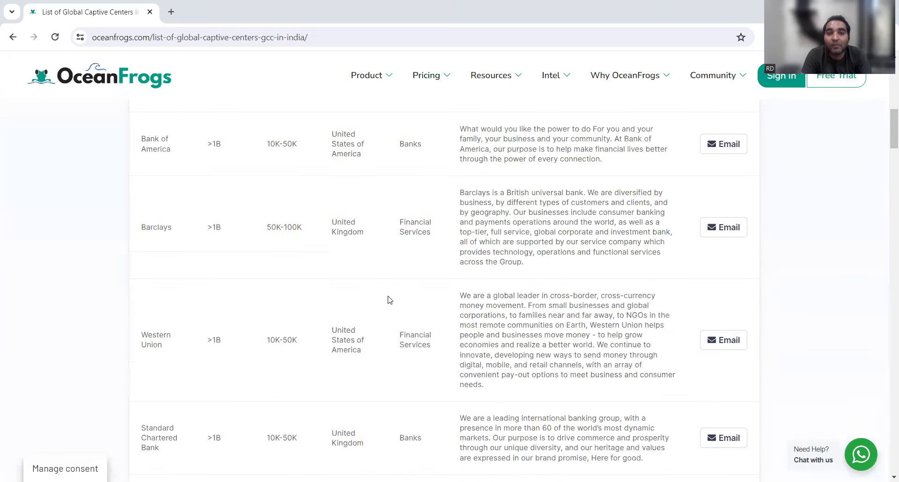
scroll("up", 3)
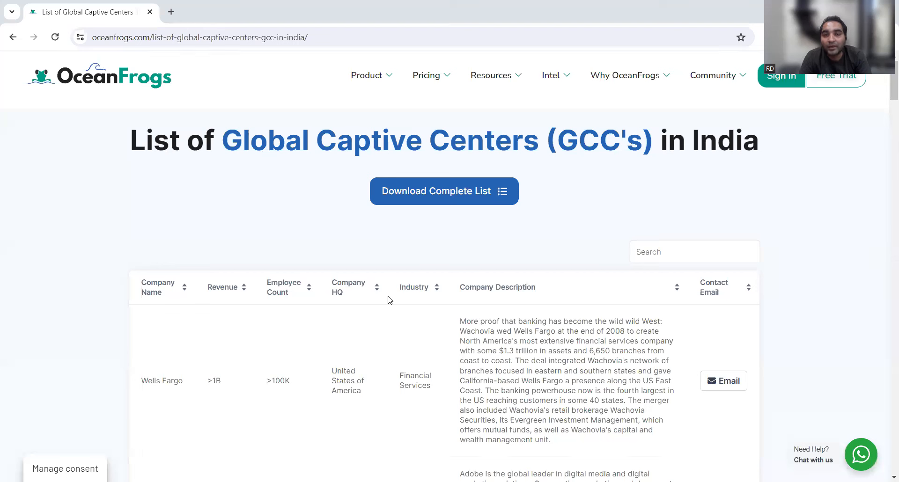
mouse_move(392, 291)
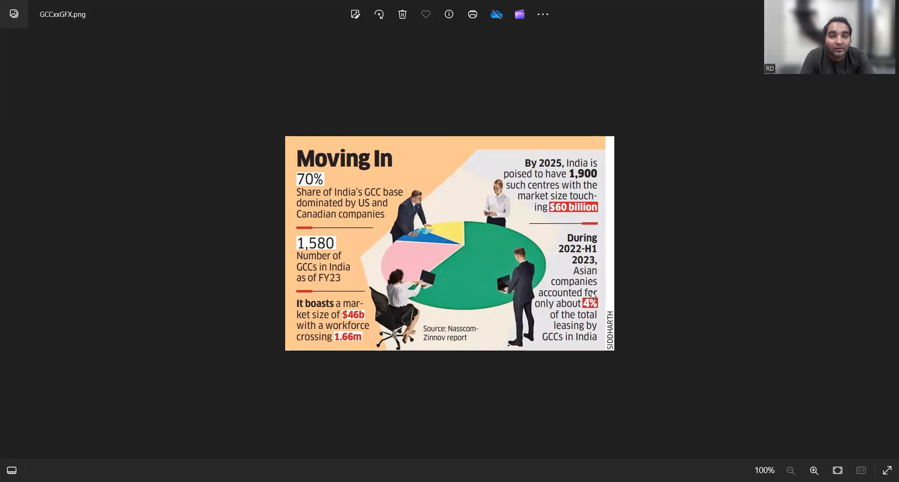
mouse_move(536, 76)
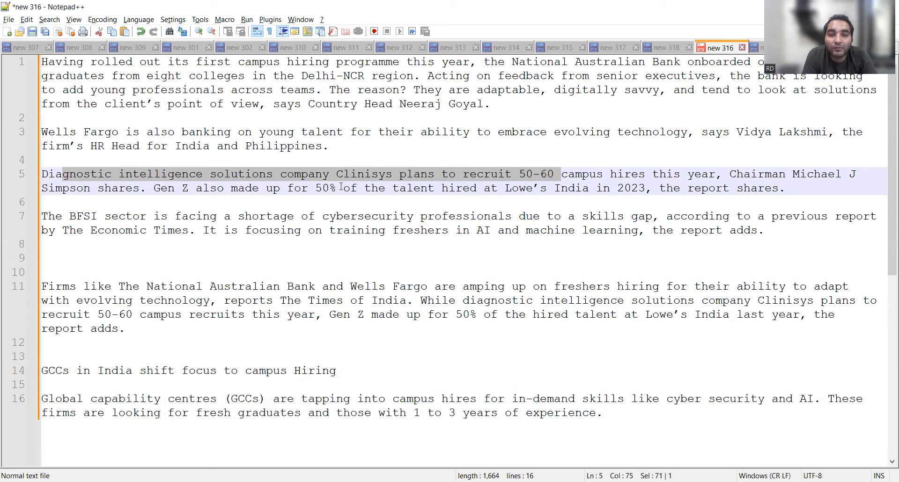
mouse_move(507, 190)
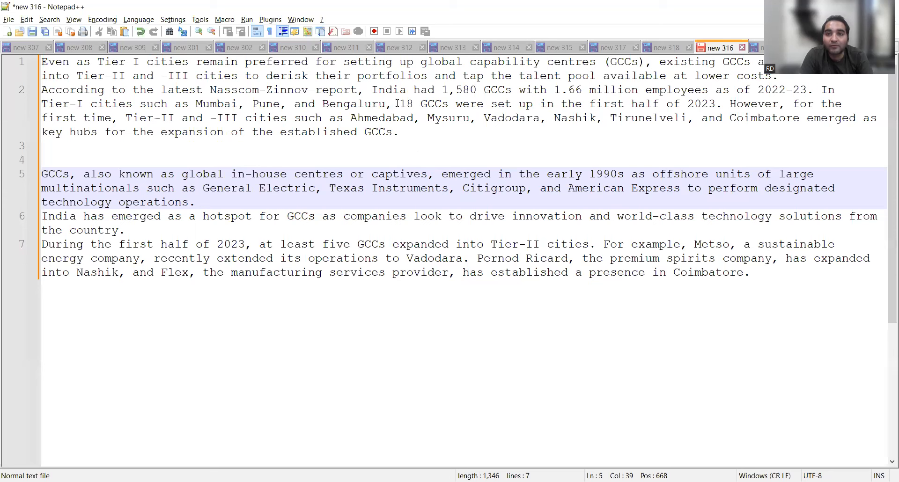
left_click_drag(398, 104, 716, 104)
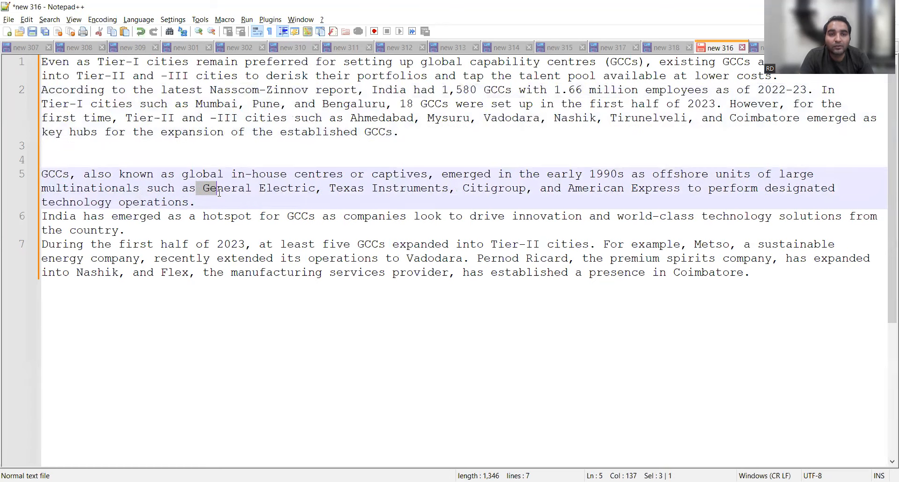
left_click_drag(203, 188, 321, 188)
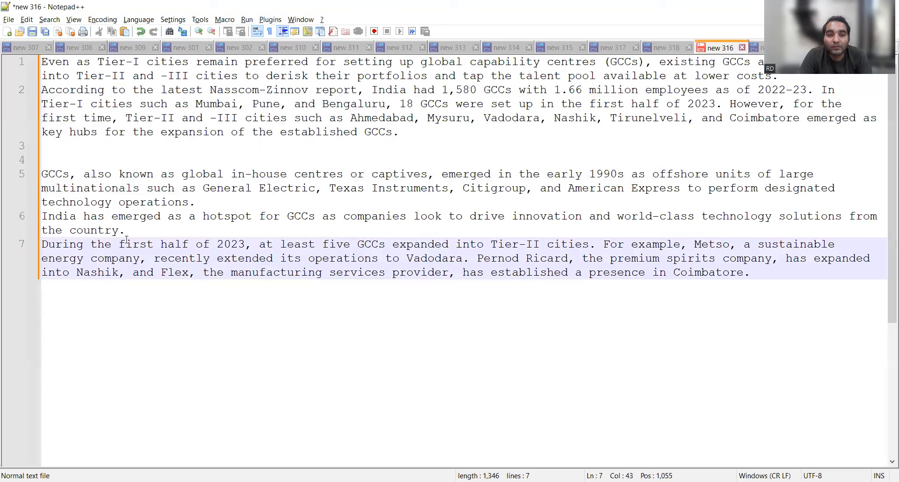
left_click_drag(317, 244, 548, 243)
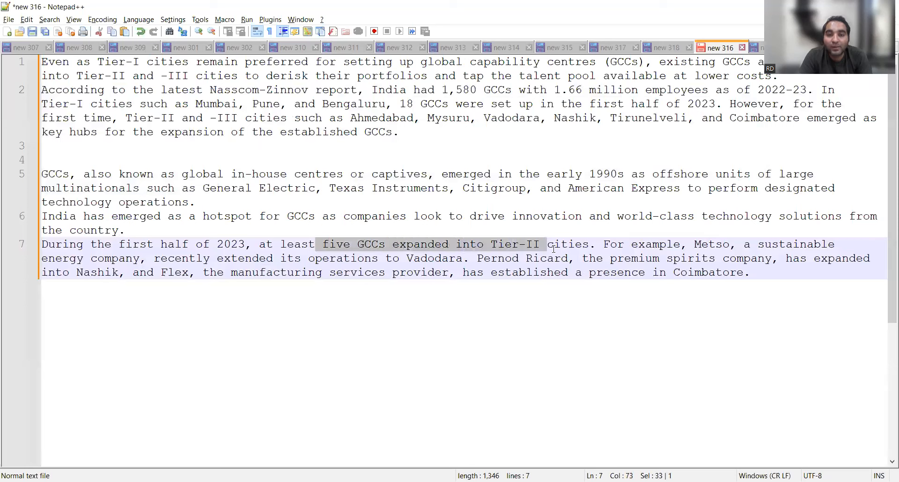